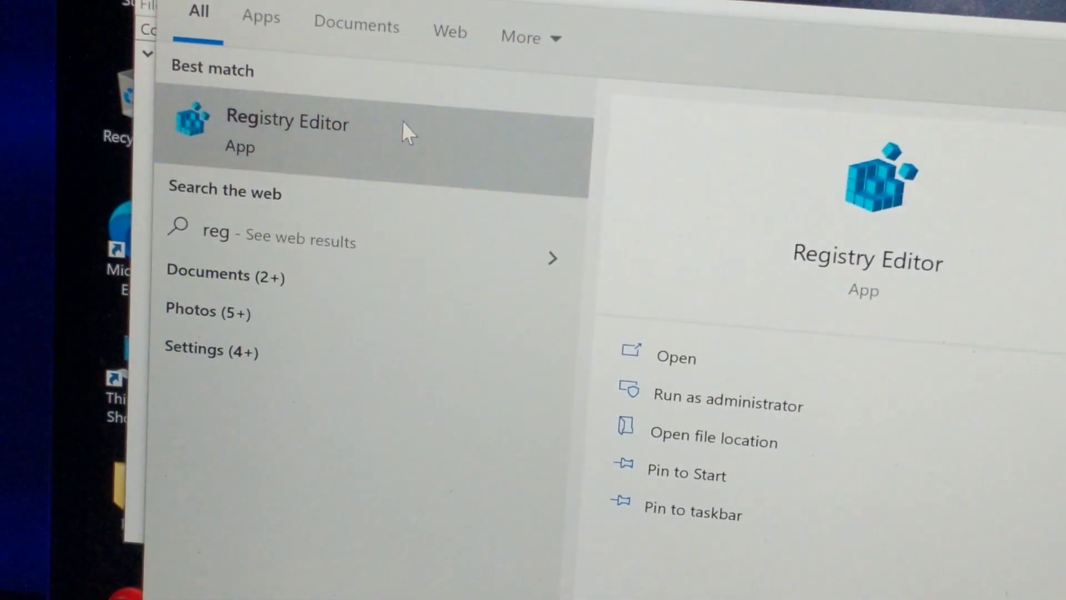
# Launch Registry Editor from search and approve the administrator prompt
pyautogui.click(727, 402)
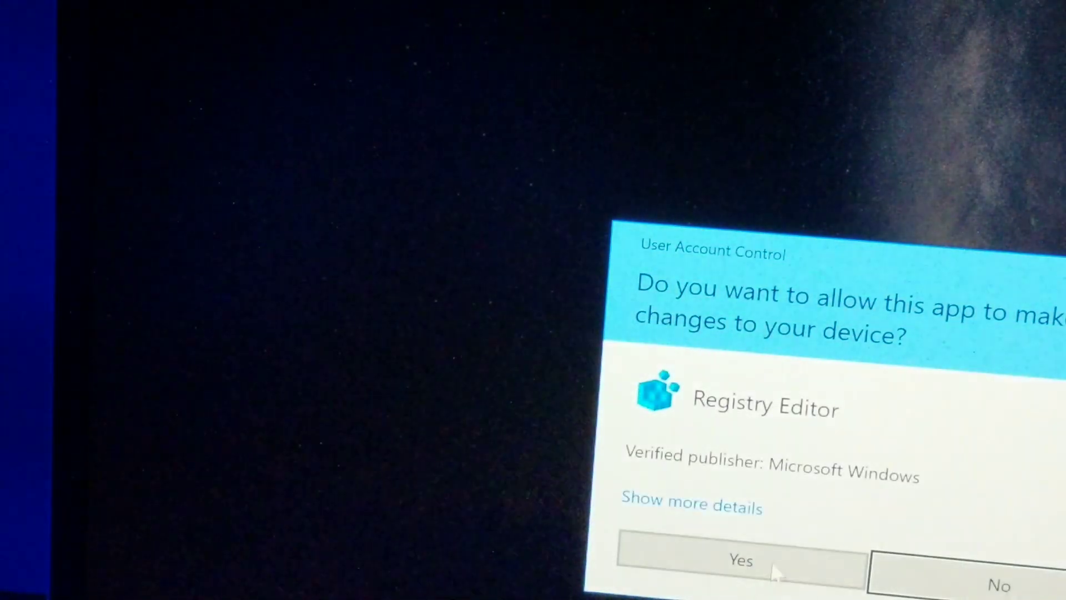
pyautogui.click(741, 559)
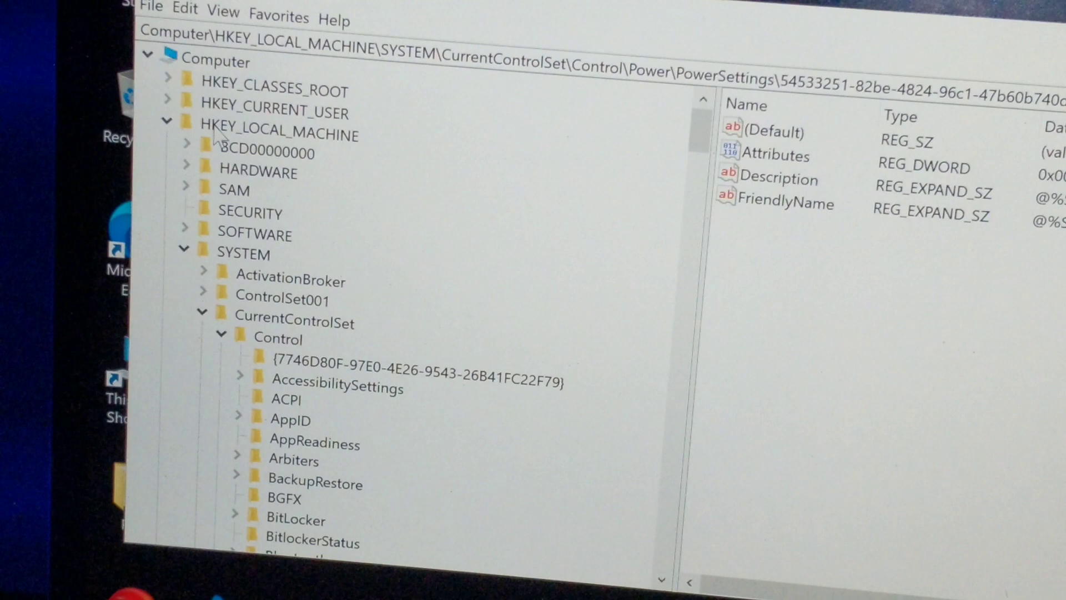
pyautogui.moveTo(251, 258)
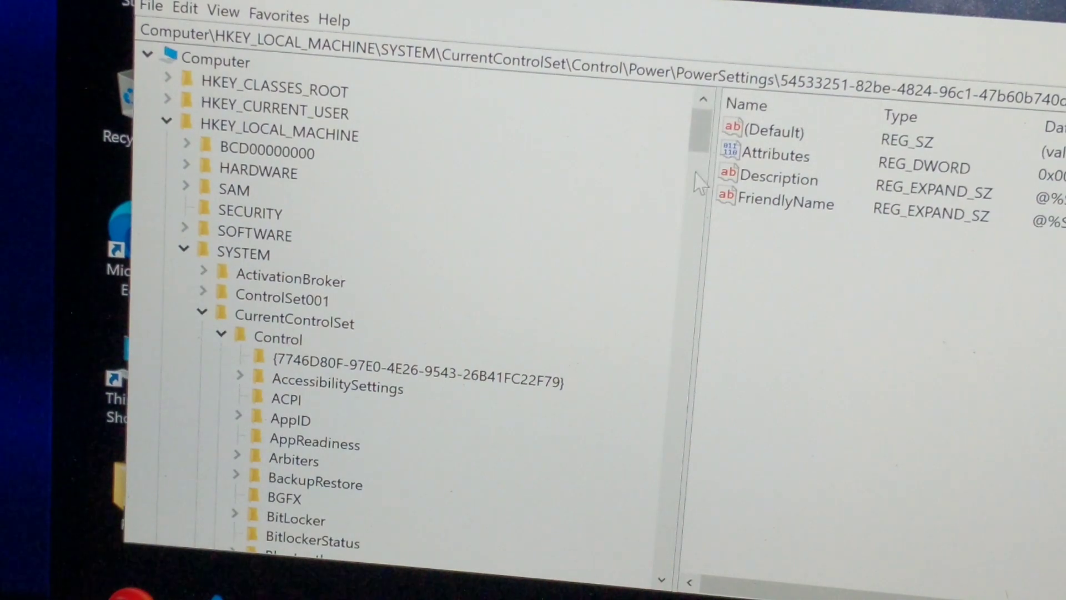
# Scroll the registry tree to the be337238-0d82-4146-a960-4f3749d470c7 power setting key
pyautogui.scroll(-3)
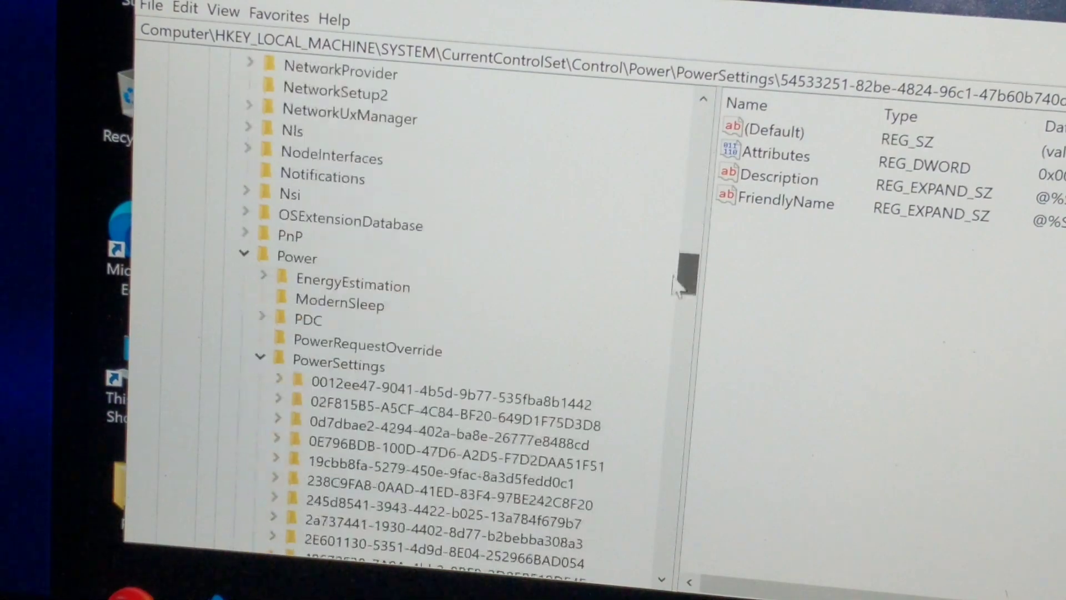
pyautogui.scroll(-3)
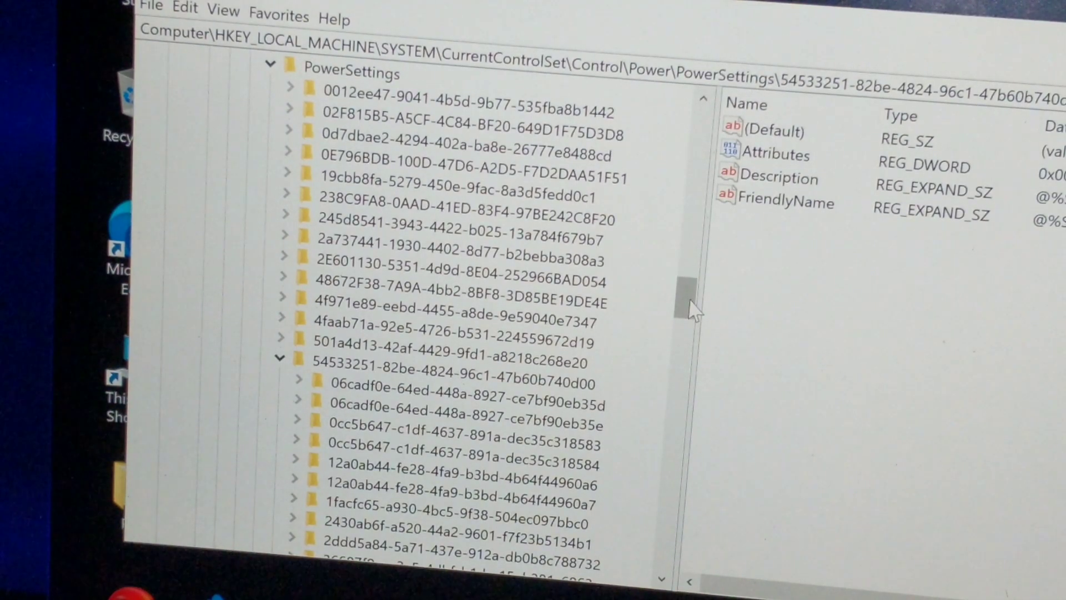
pyautogui.scroll(-3)
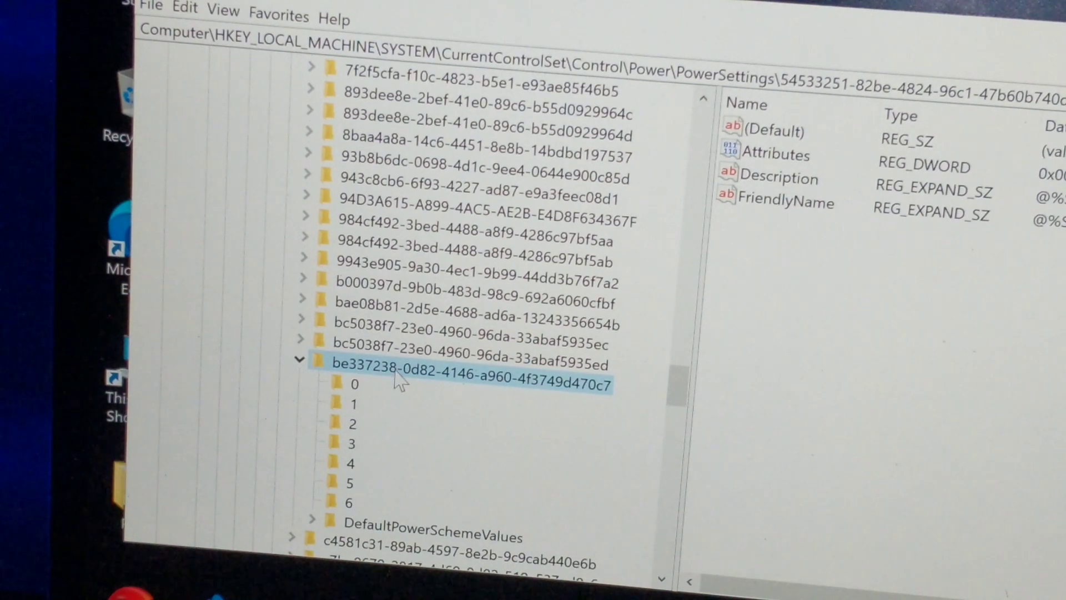
pyautogui.moveTo(439, 381)
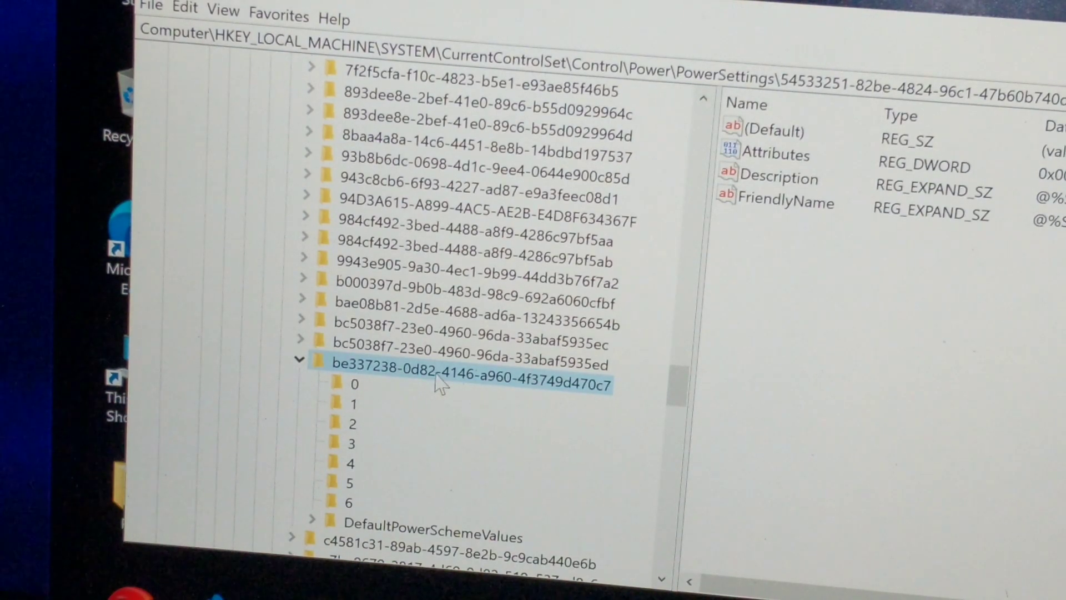
pyautogui.moveTo(395, 378)
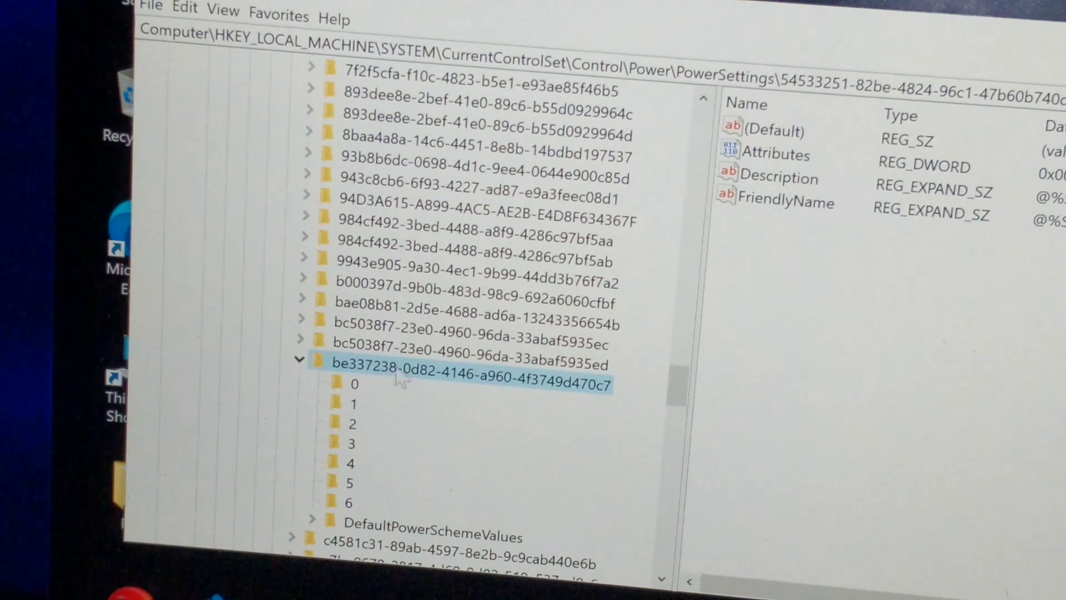
pyautogui.moveTo(616, 397)
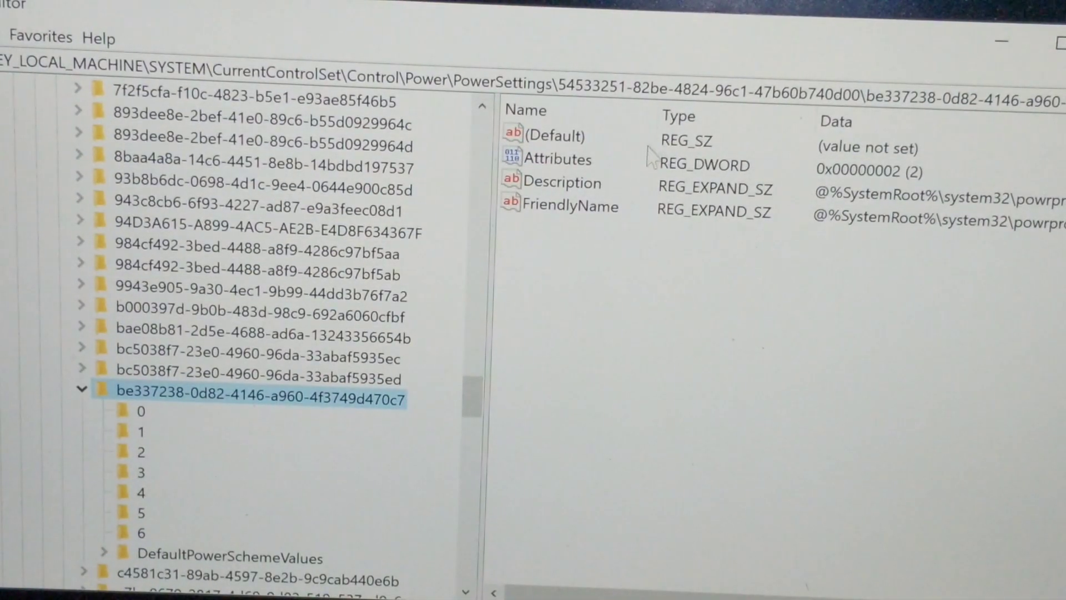
# Modify the be337238 key's Attributes DWORD, keeping value data 2
pyautogui.rightClick(558, 159)
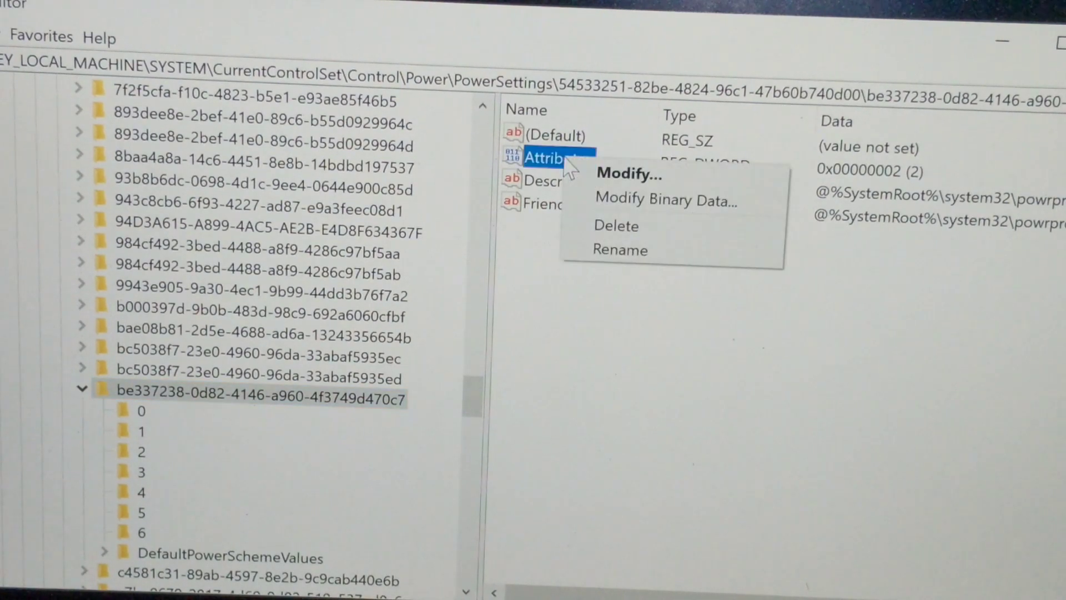
pyautogui.moveTo(626, 175)
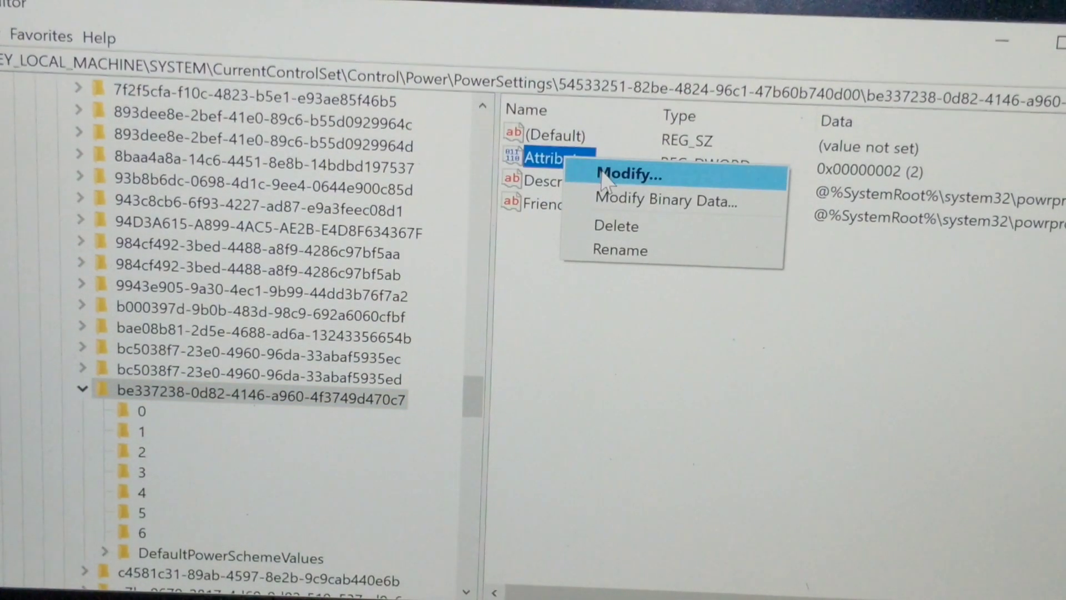
pyautogui.click(627, 175)
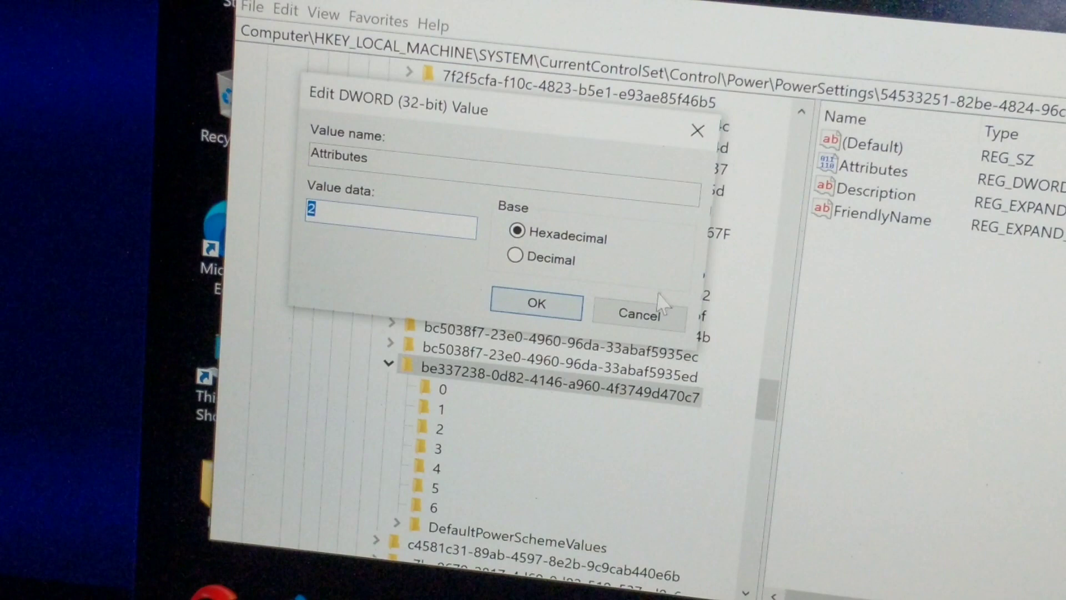
pyautogui.click(639, 313)
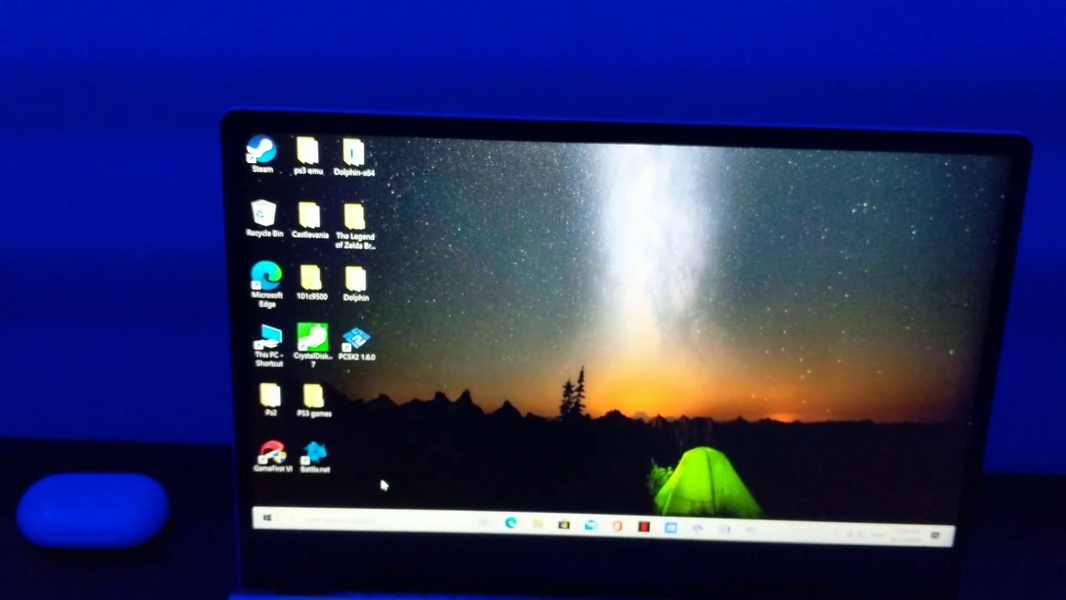
# Find the High performance plan via 'power plan' search and open its advanced settings
pyautogui.click(265, 519)
pyautogui.write('po')
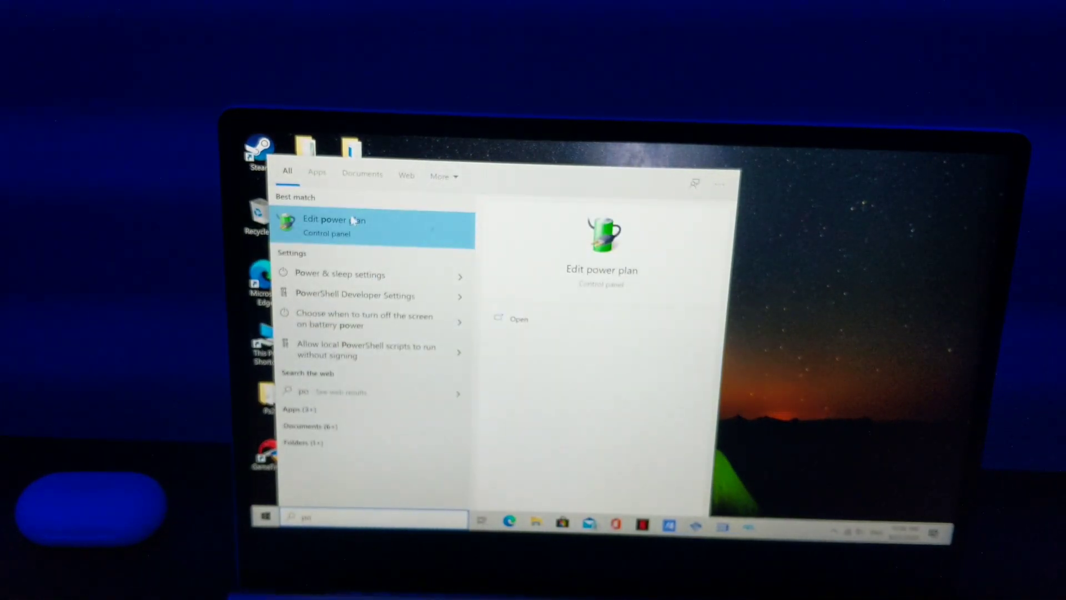
pyautogui.click(334, 219)
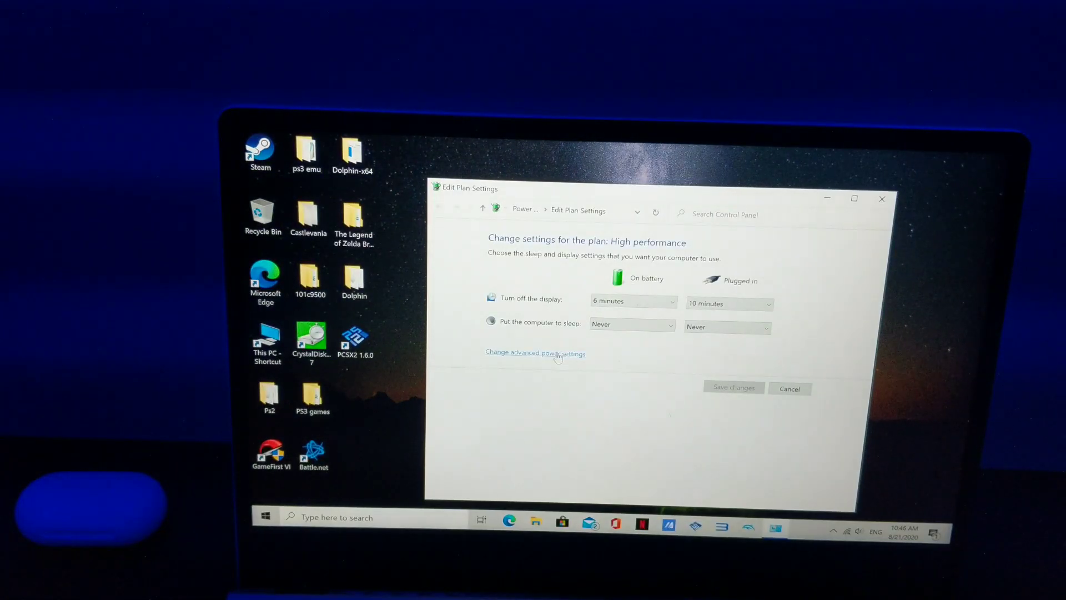
pyautogui.click(535, 353)
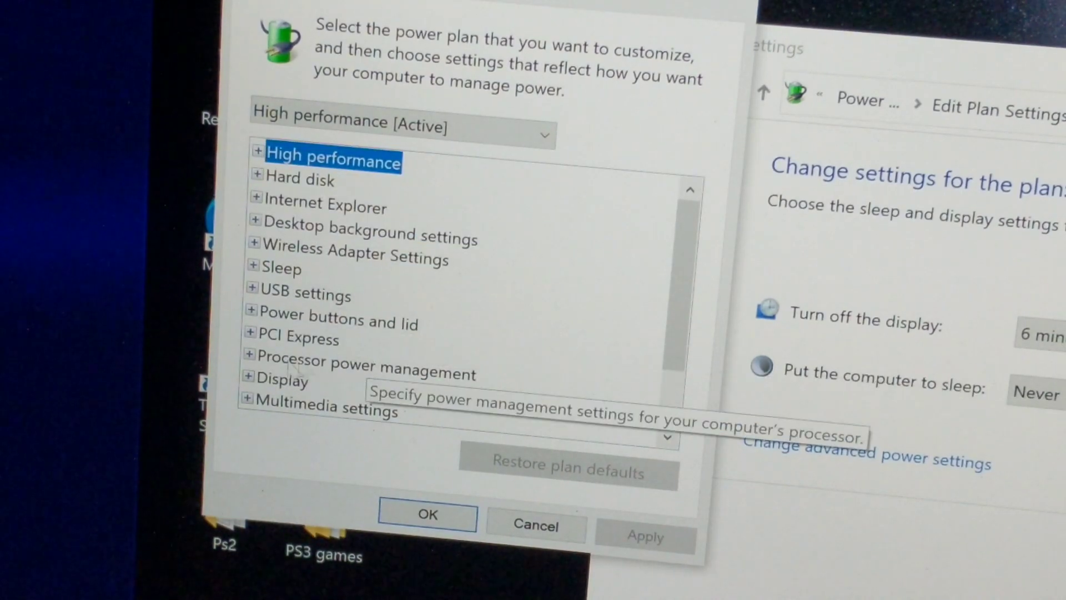
# Set Processor performance boost mode On battery to Disabled under Processor power management
pyautogui.click(252, 363)
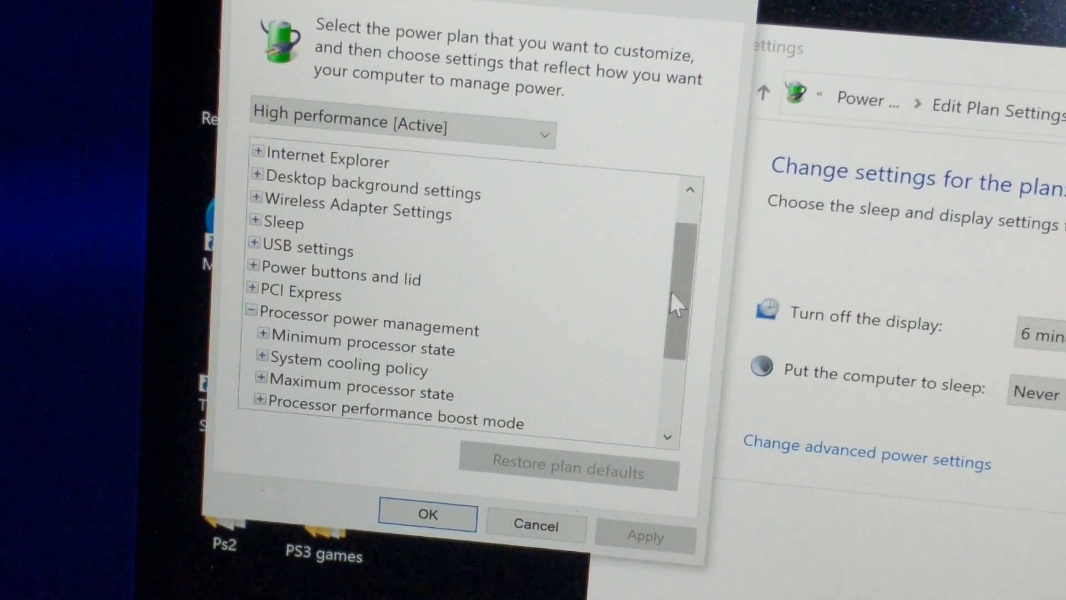
pyautogui.scroll(-3)
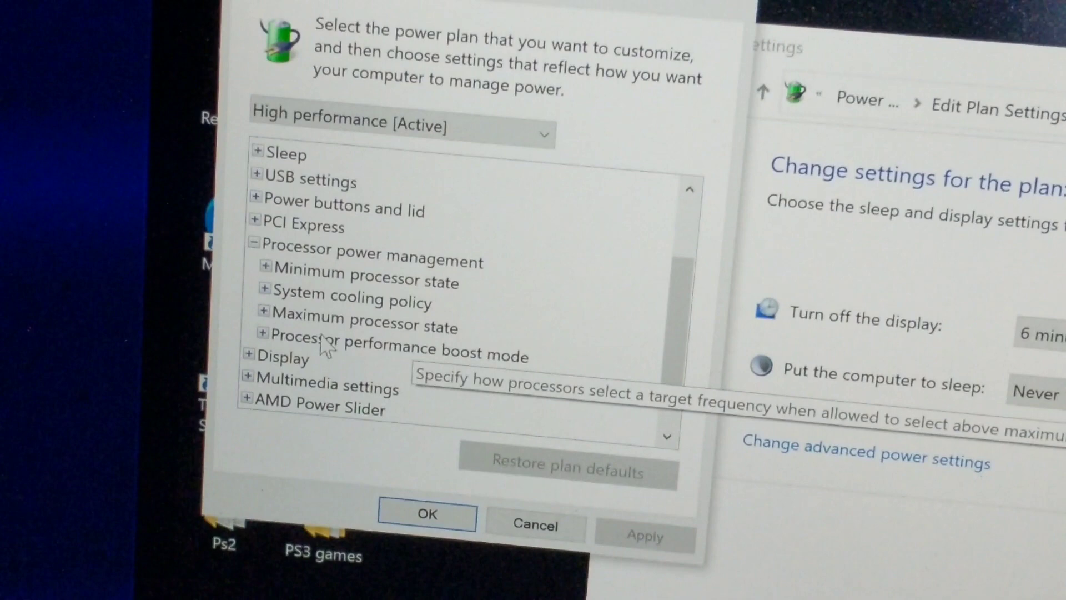
pyautogui.moveTo(390, 357)
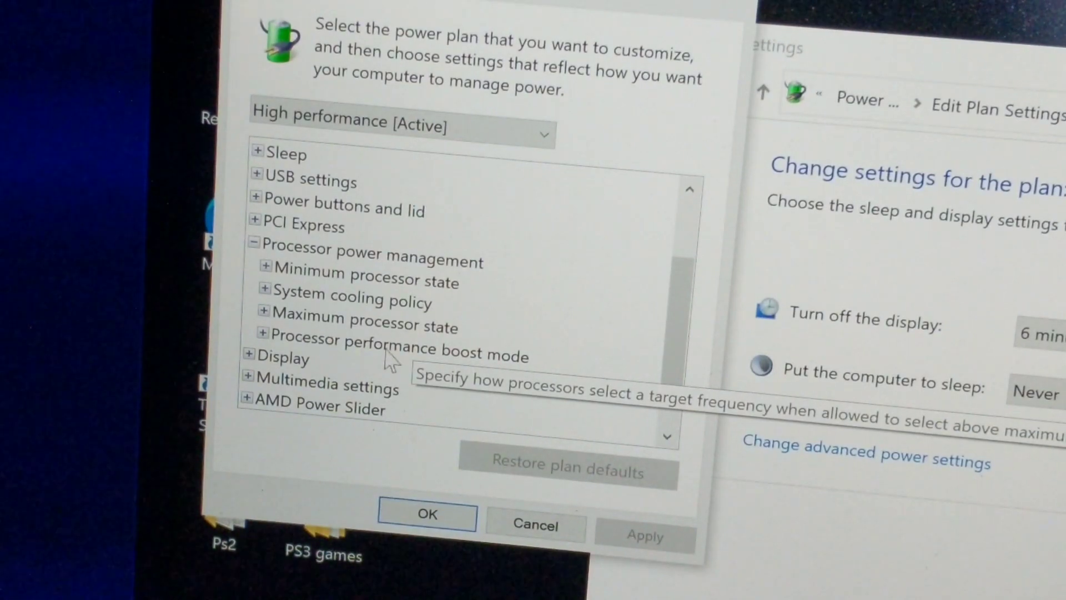
pyautogui.click(260, 335)
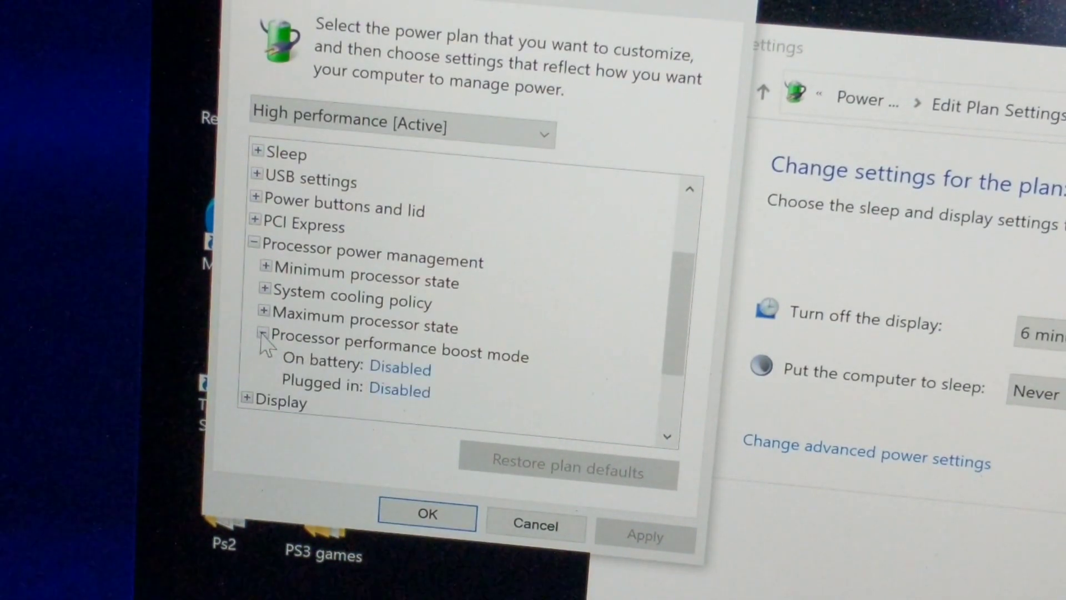
pyautogui.click(400, 367)
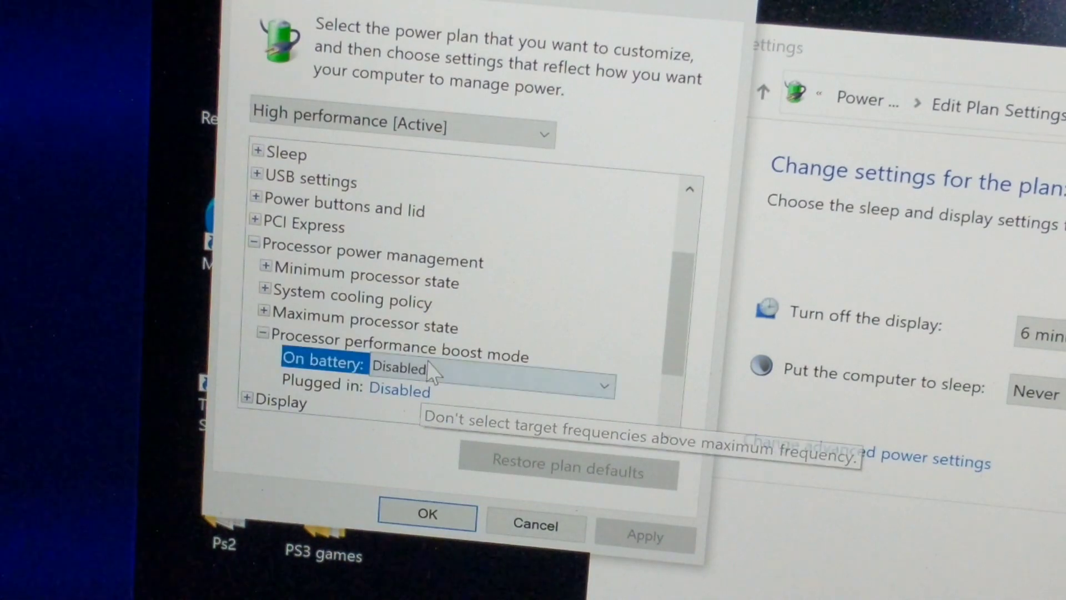
pyautogui.click(601, 384)
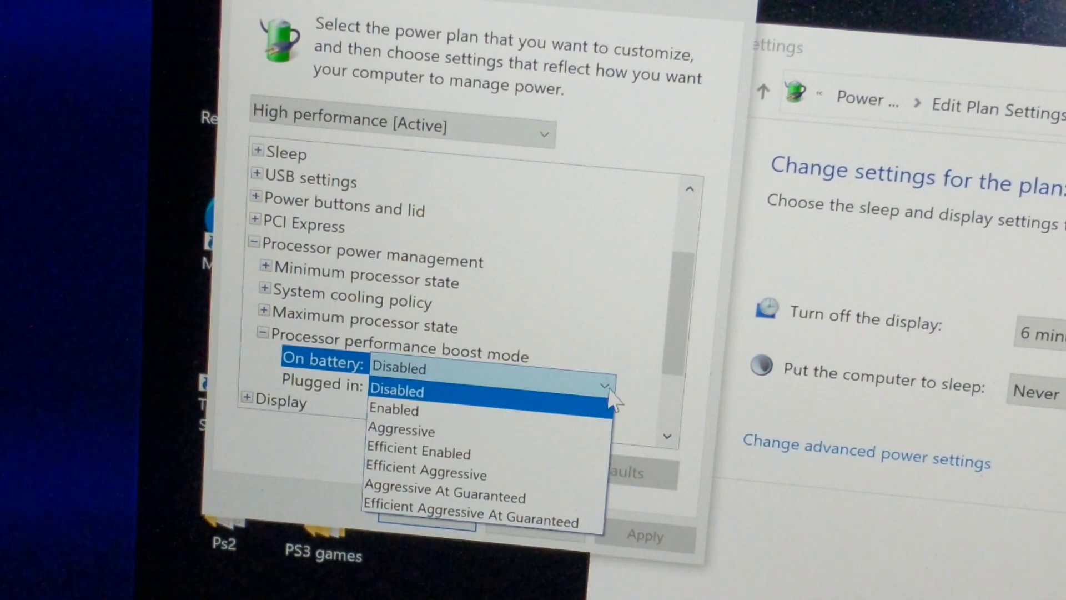
pyautogui.click(397, 391)
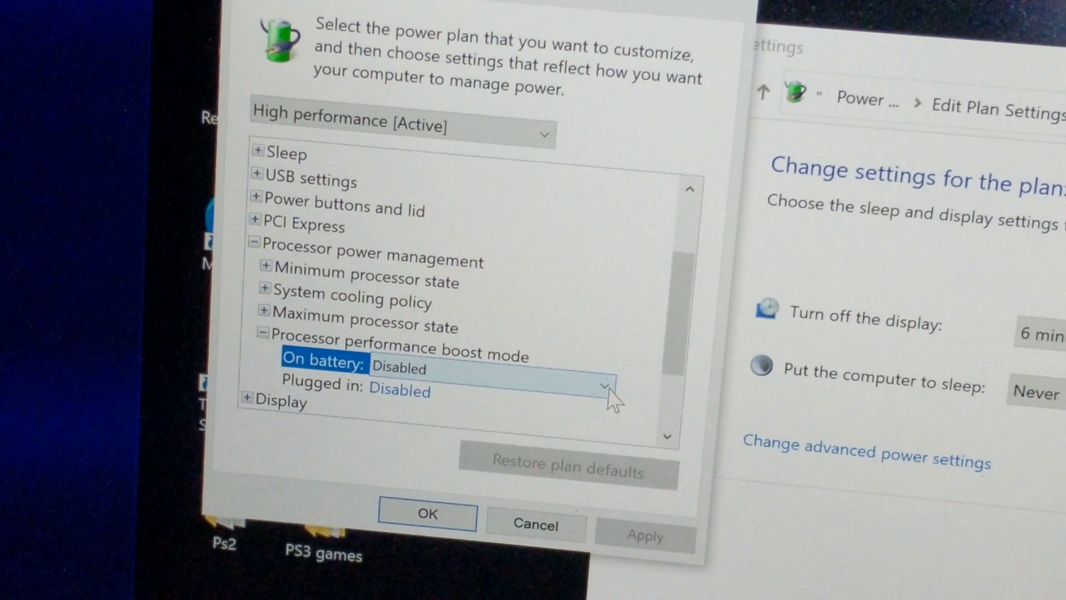
pyautogui.moveTo(442, 378)
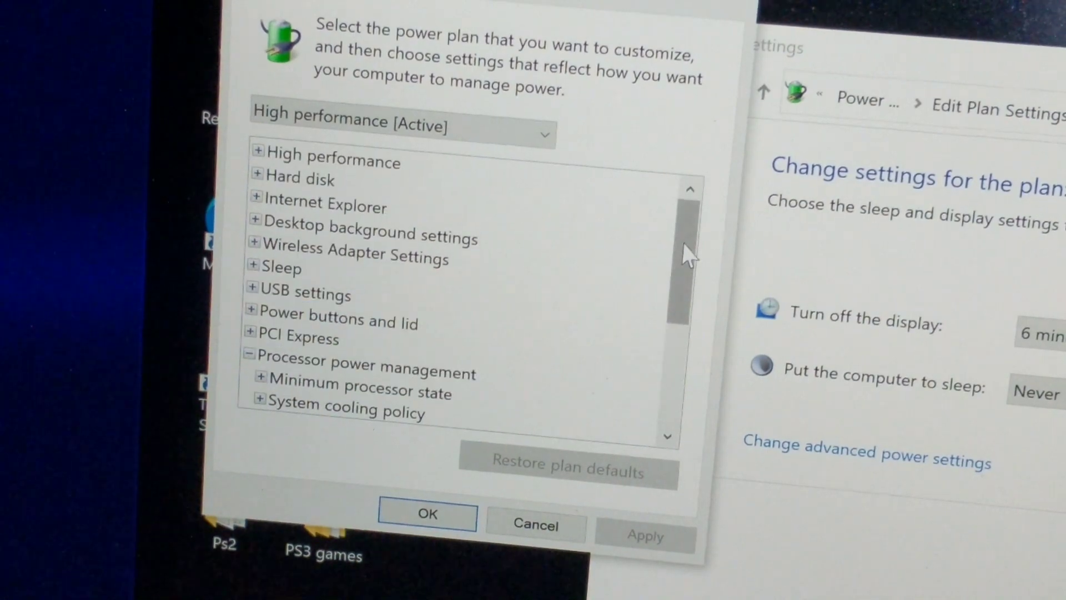
pyautogui.scroll(-3)
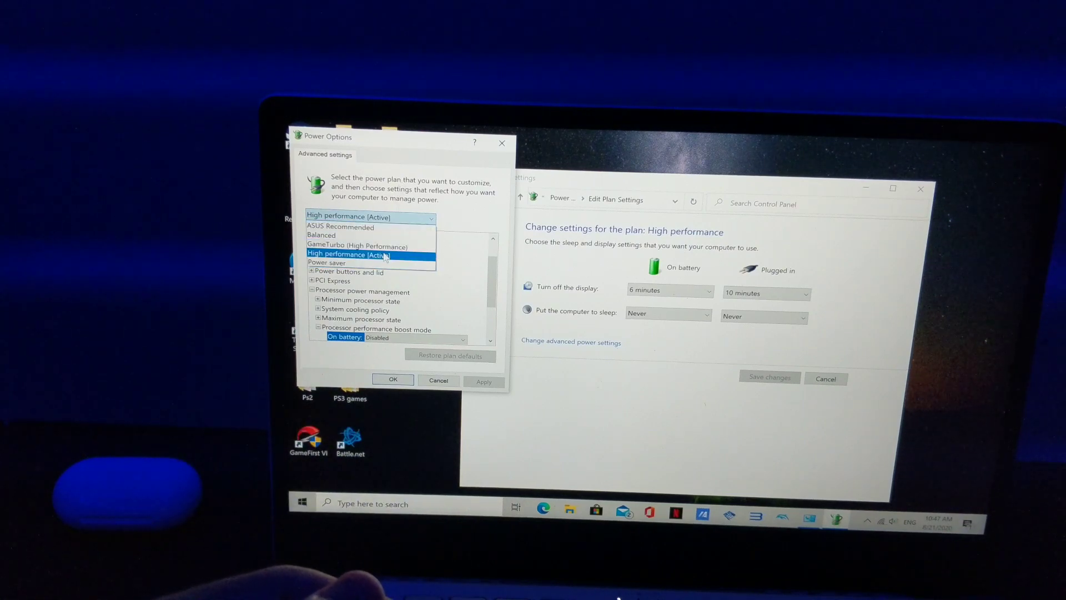
pyautogui.click(348, 254)
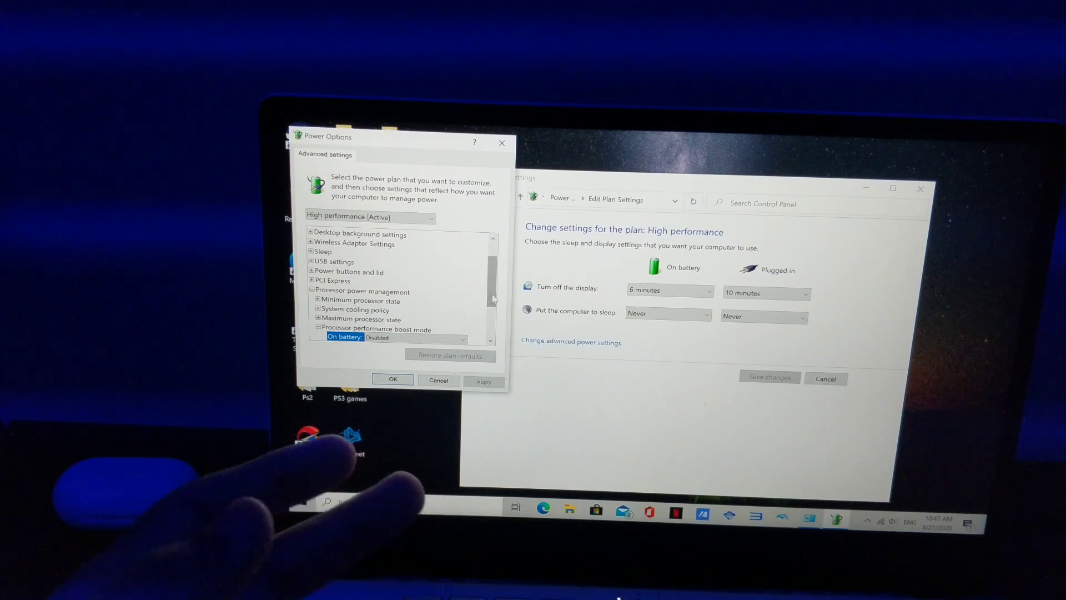
pyautogui.scroll(-3)
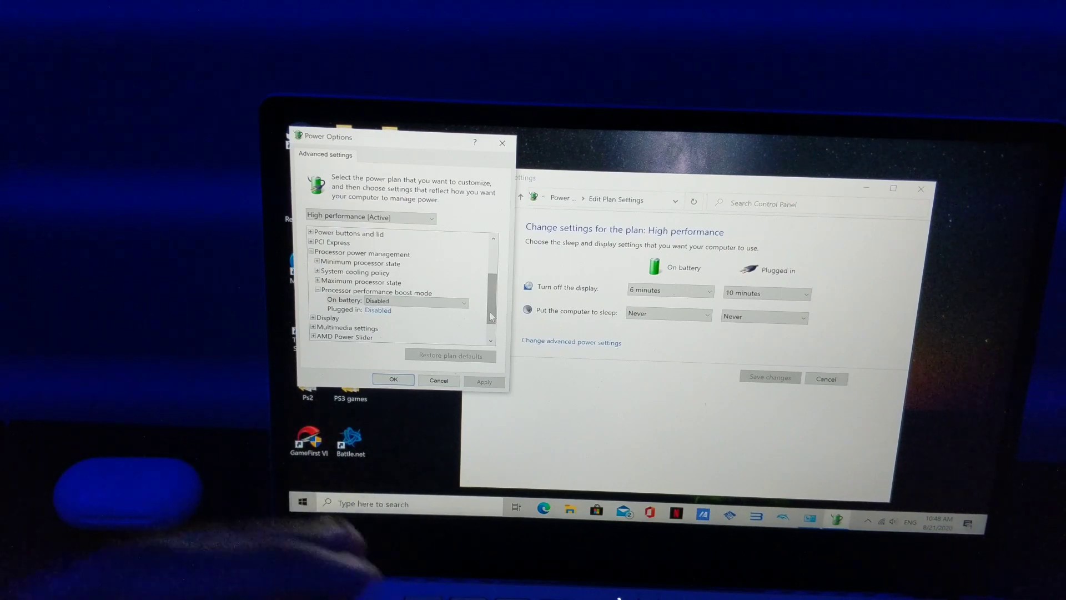
pyautogui.moveTo(502, 143)
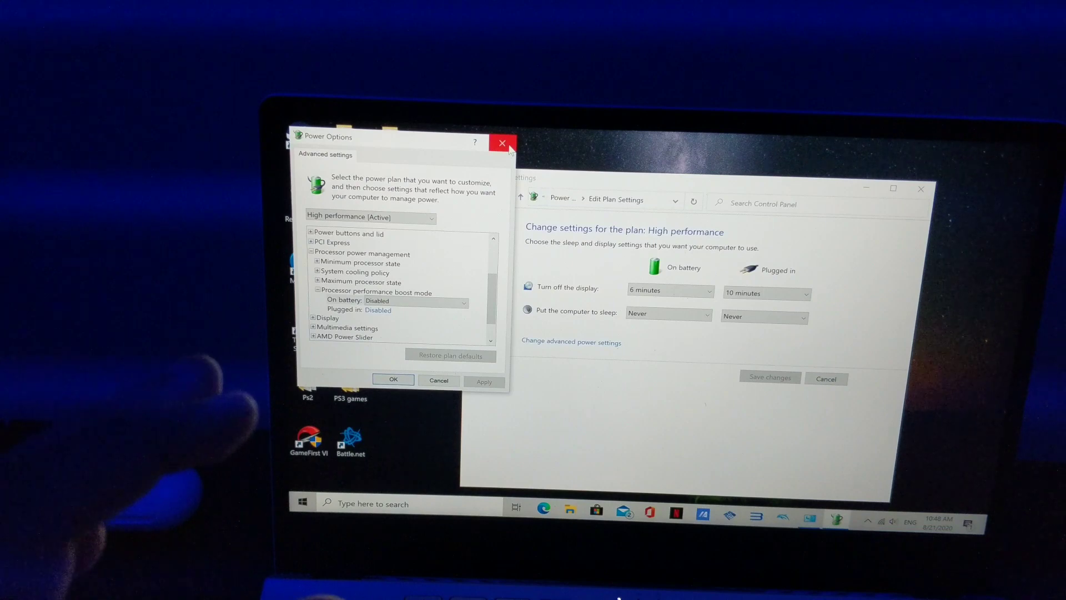
pyautogui.moveTo(503, 143)
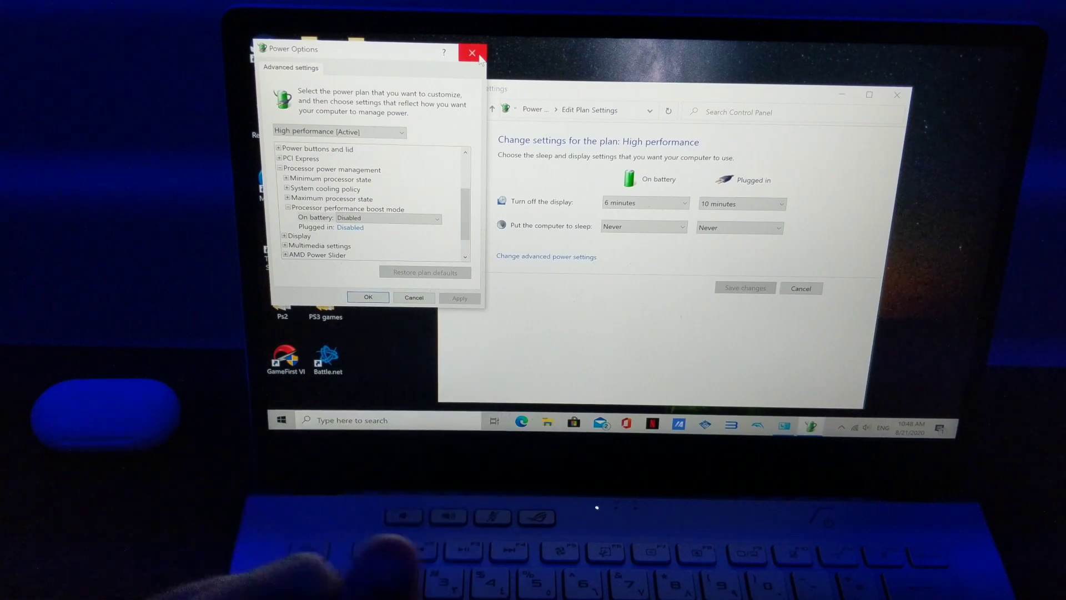
# Close the Power Options dialog and the Edit Plan Settings window
pyautogui.click(470, 52)
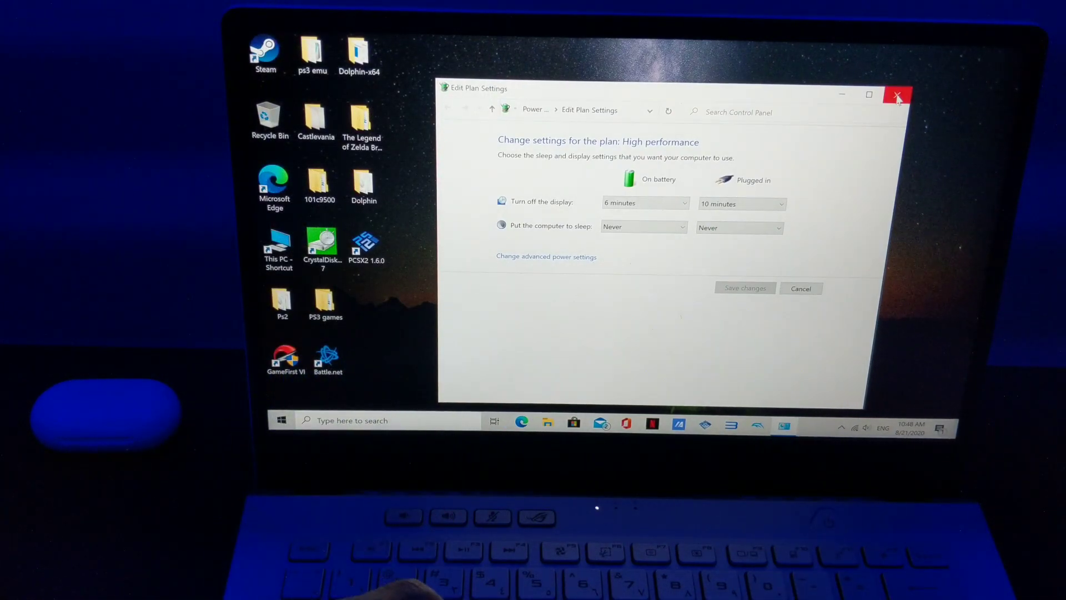
pyautogui.click(897, 94)
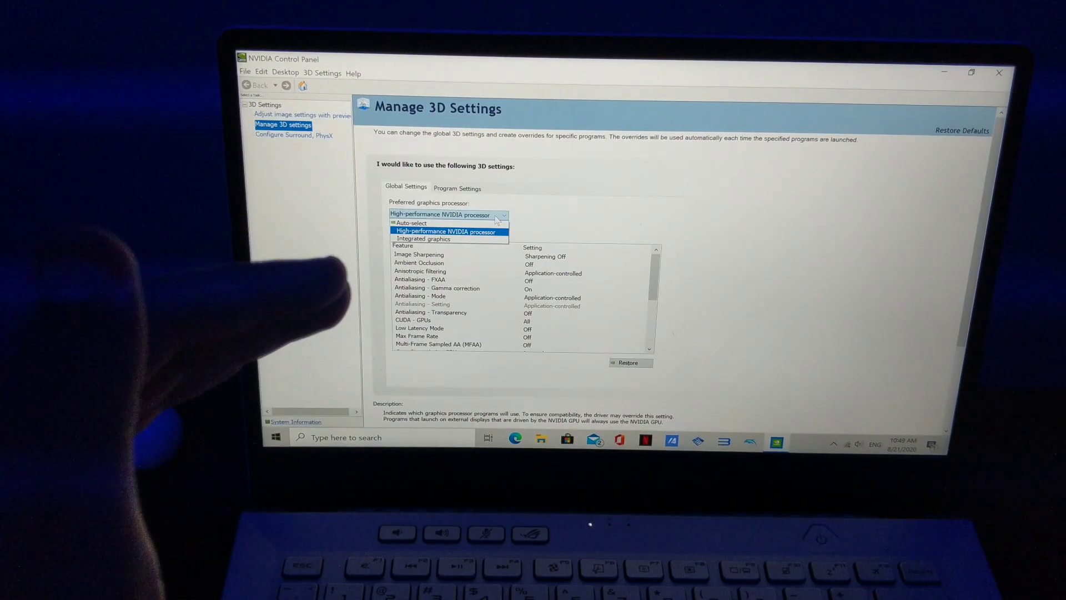
# Set Preferred graphics processor to High-performance NVIDIA processor and close NVIDIA Control Panel
pyautogui.click(445, 231)
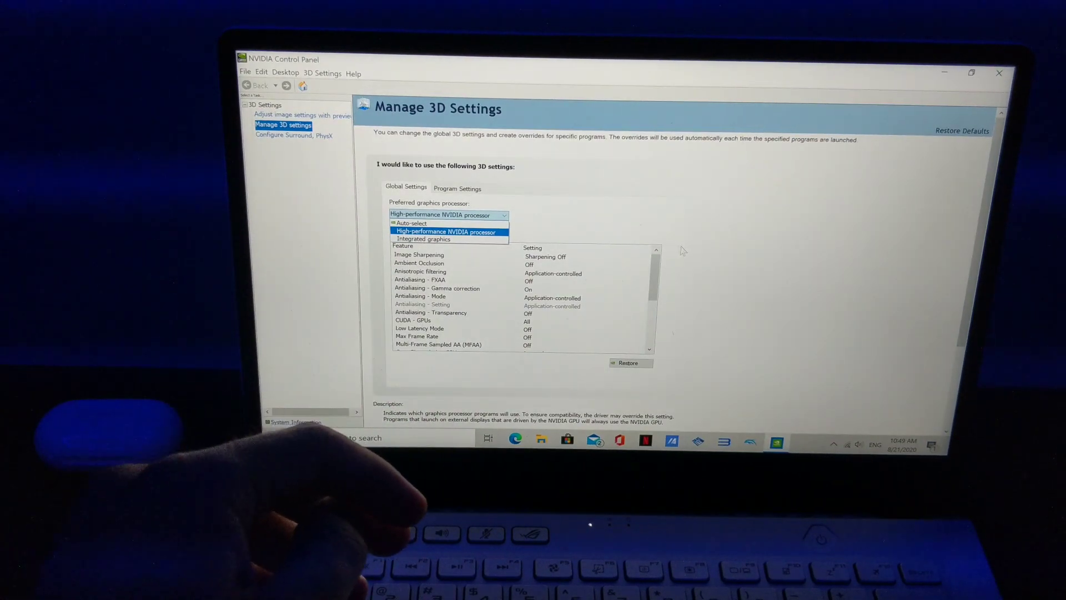
pyautogui.click(444, 231)
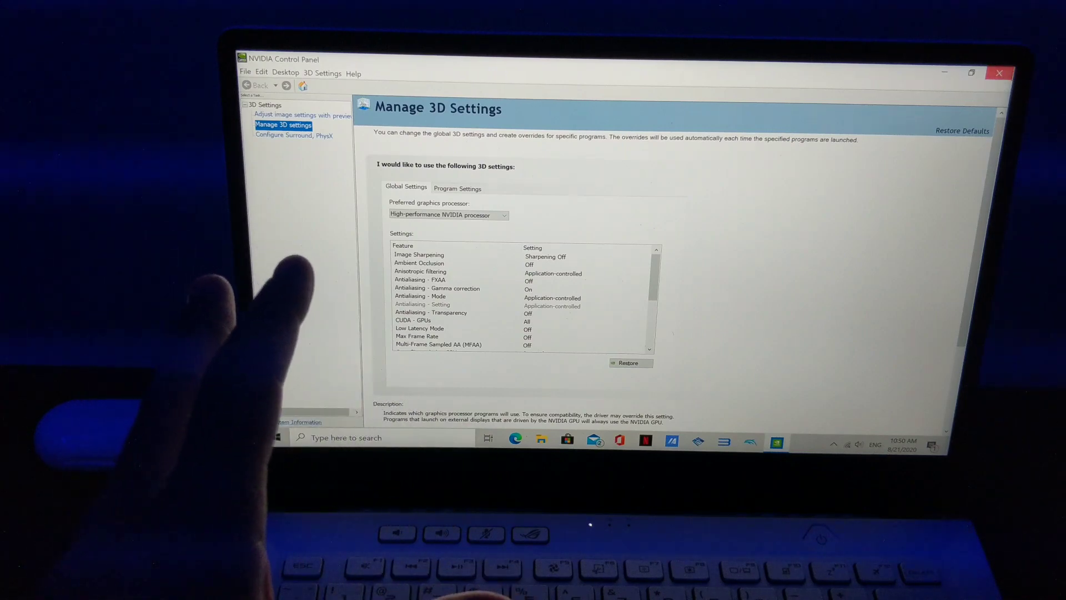
pyautogui.click(999, 73)
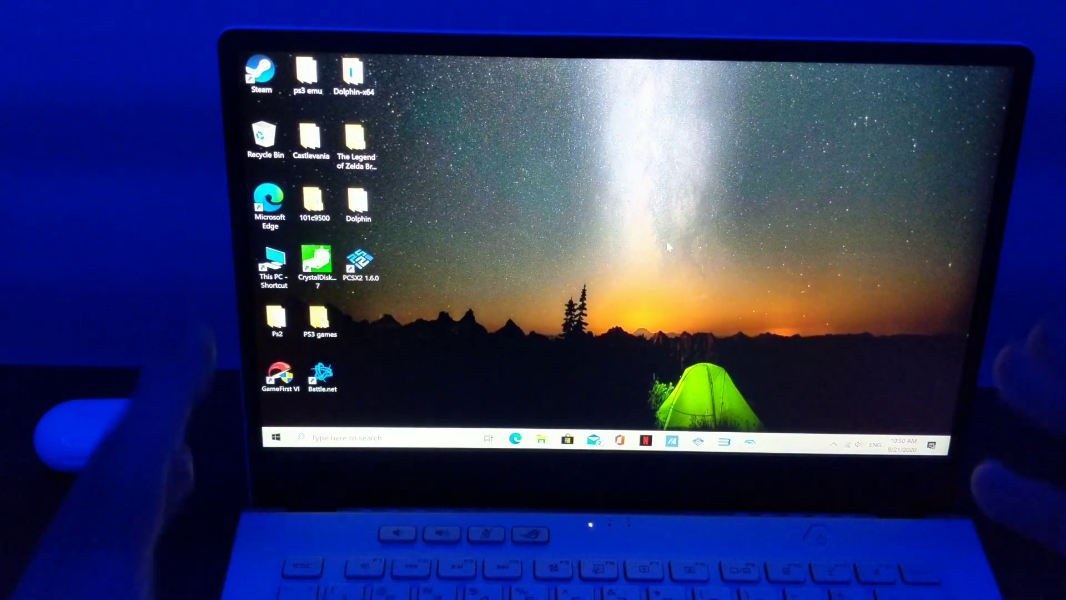